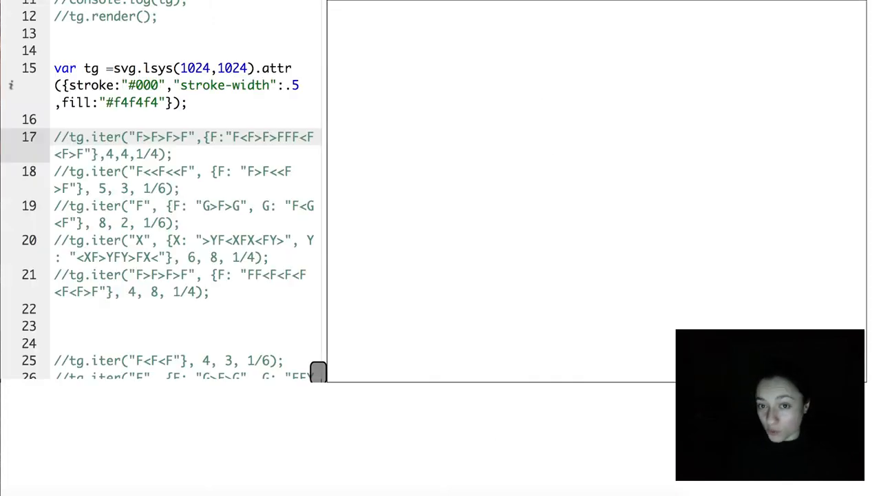
# Uncomment line 17 so the tg.iter("F>F>F>F",...) rule renders a tiled jagged-square fractal.
pyautogui.click(69, 136)
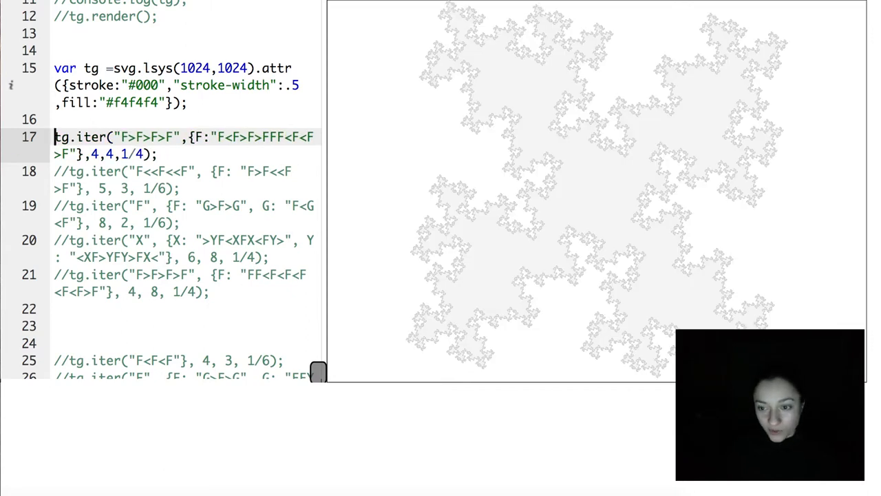
# Re-comment line 17 with // and uncomment line 20 so the X/Y rule renders a maze-like curve.
pyautogui.write('//')
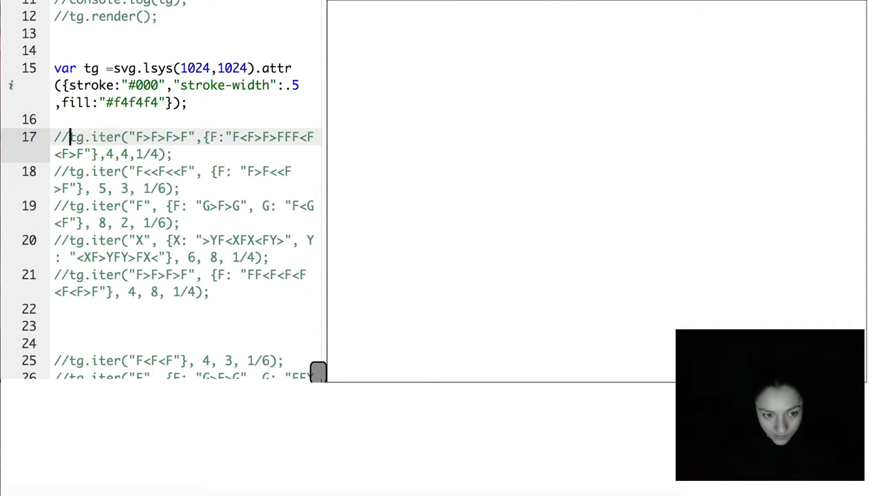
pyautogui.click(62, 171)
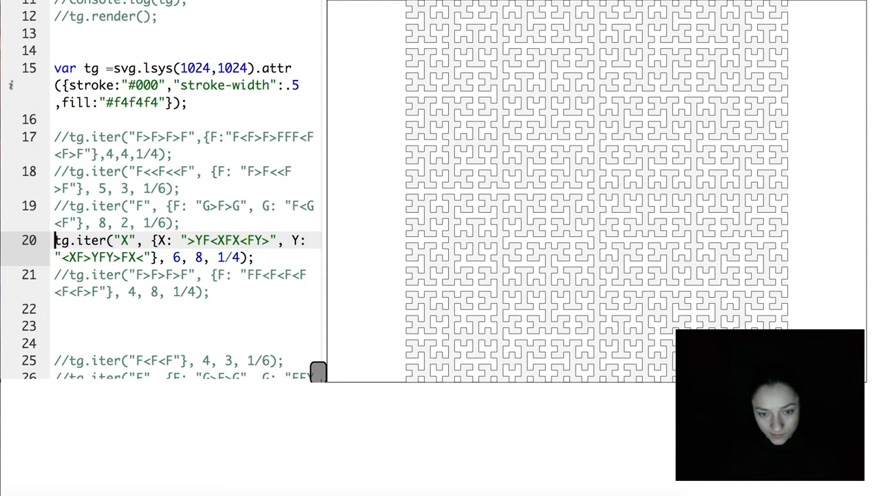
# Re-comment line 20 with // and activate line 21's rule, rendering a flower-like ring of curly clusters.
pyautogui.write('//')
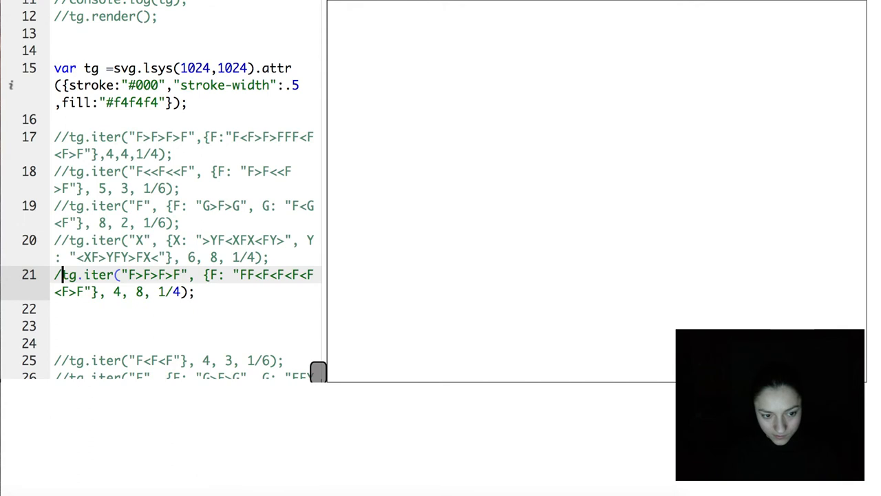
pyautogui.click(62, 274)
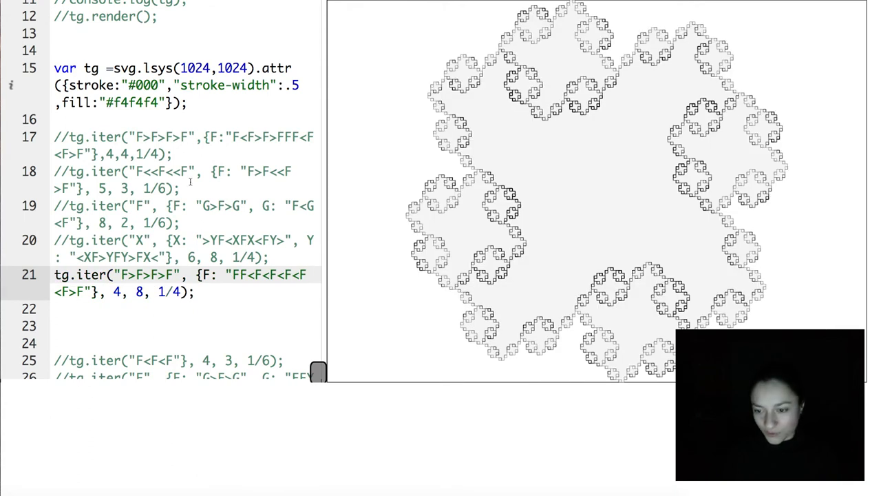